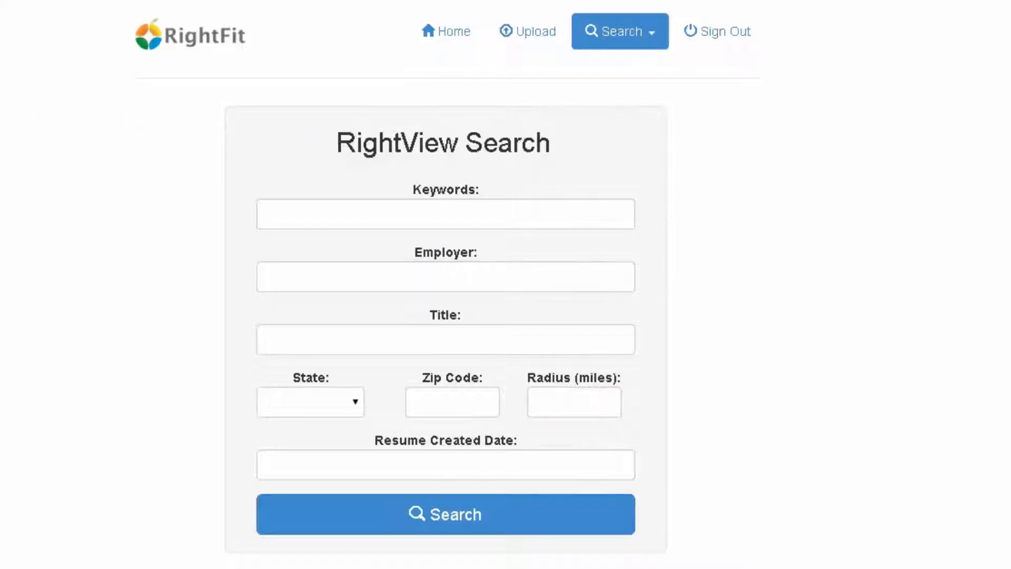
Return to the RightFit home page with the RightFit, RightView and JobFit tool choices.
{"action": "left_click", "coordinate": [445, 30]}
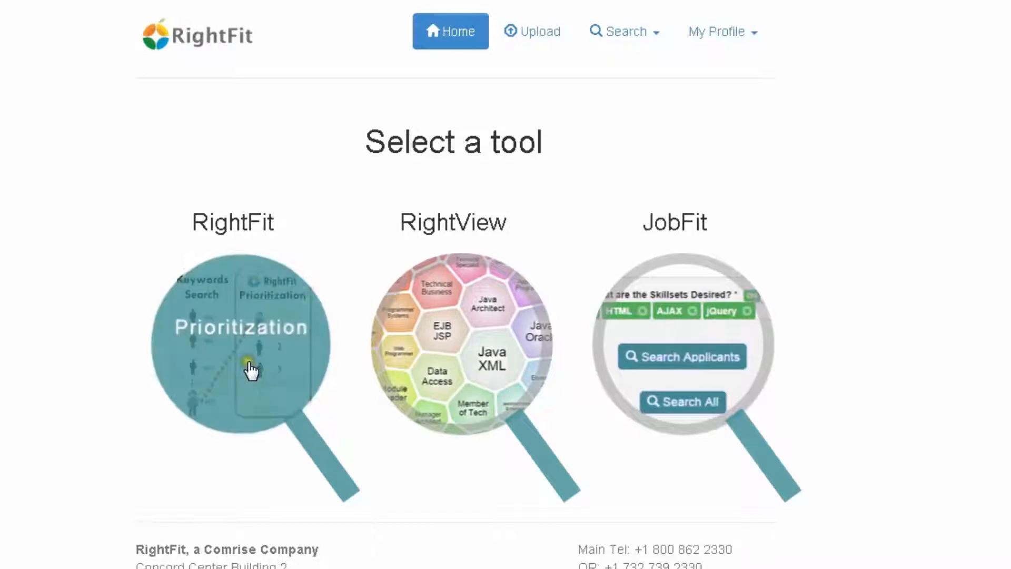
{"action": "left_click", "coordinate": [240, 355]}
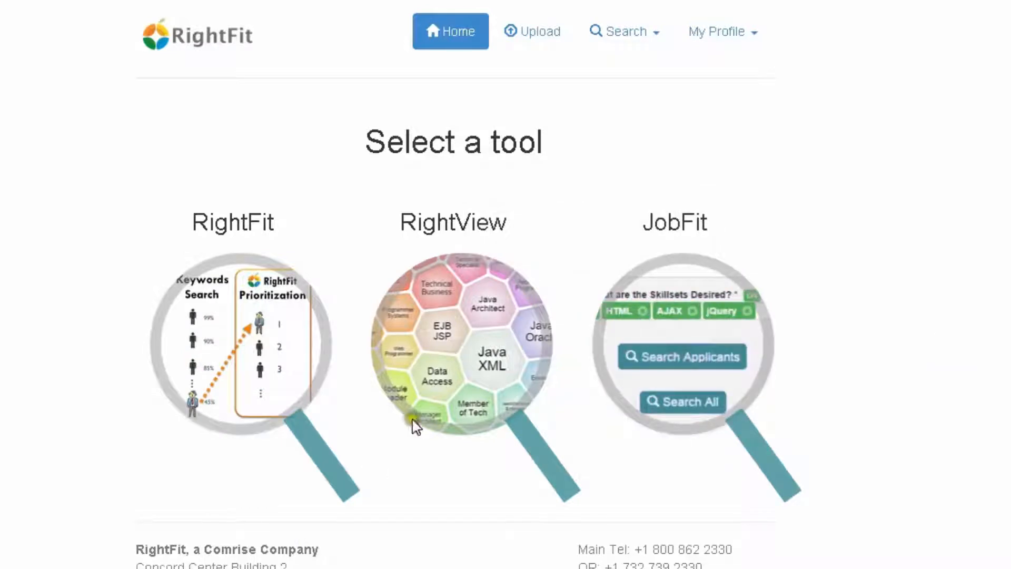
{"action": "mouse_move", "coordinate": [456, 340]}
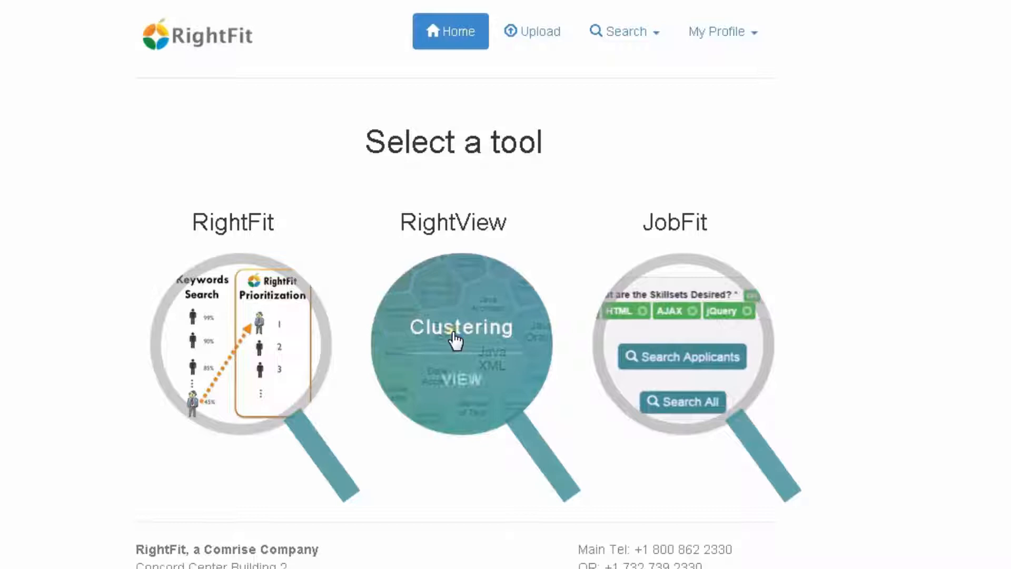
Start a RightView search with keyword Java and job title Developer.
{"action": "left_click", "coordinate": [461, 341]}
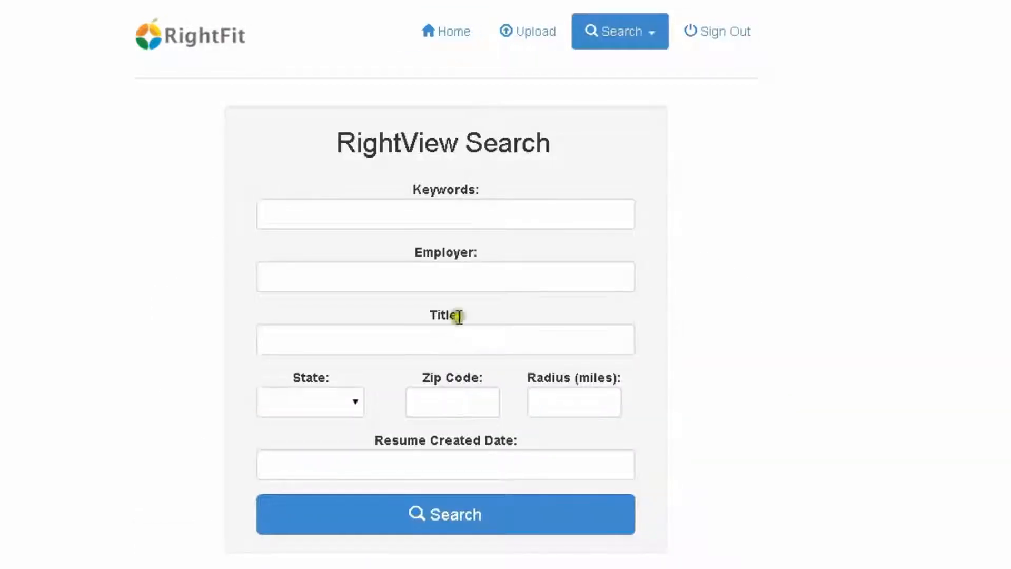
{"action": "left_click", "coordinate": [445, 214]}
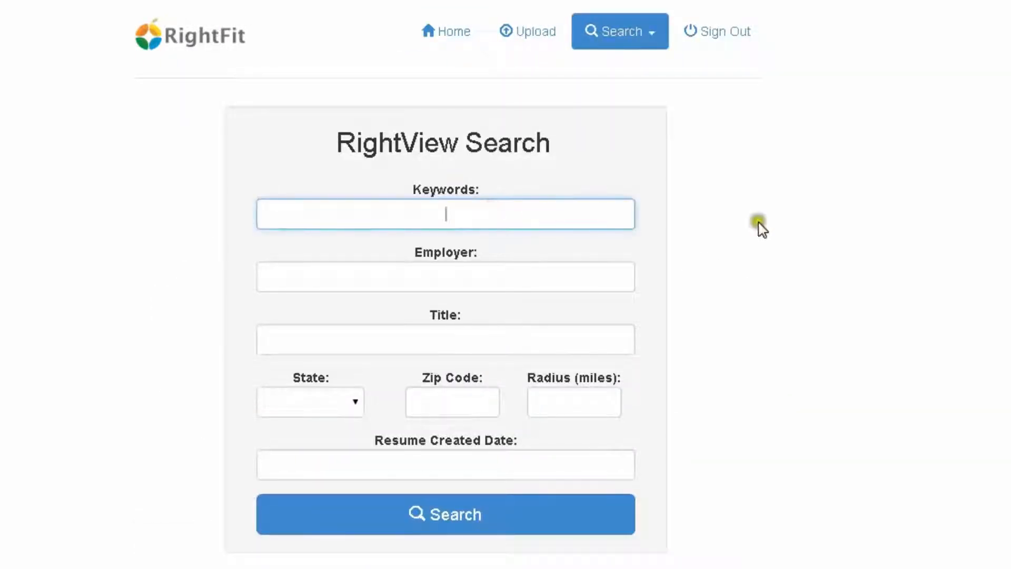
{"action": "mouse_move", "coordinate": [941, 265]}
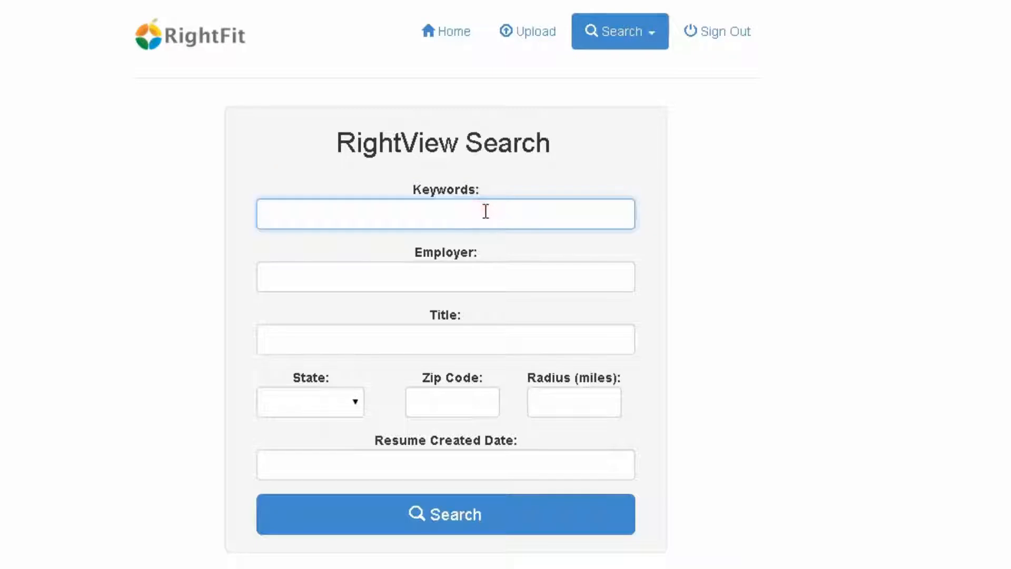
{"action": "type", "text": "Java"}
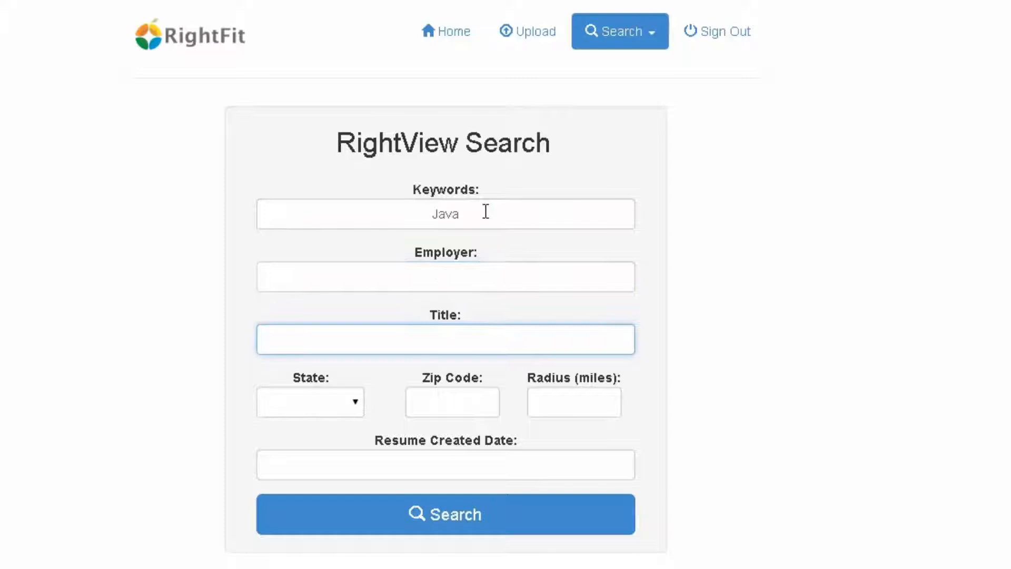
{"action": "type", "text": "Develop"}
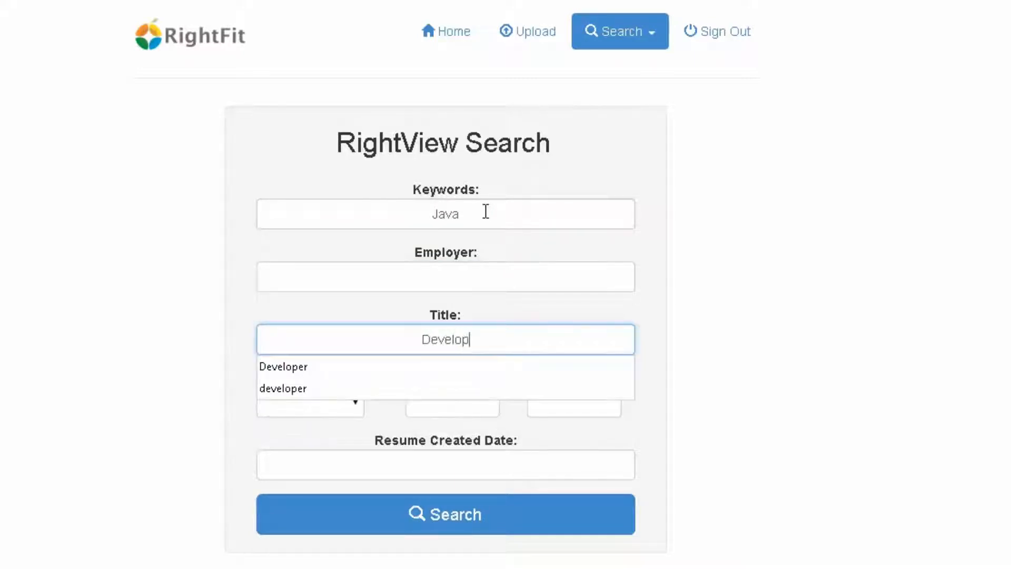
{"action": "left_click", "coordinate": [282, 367]}
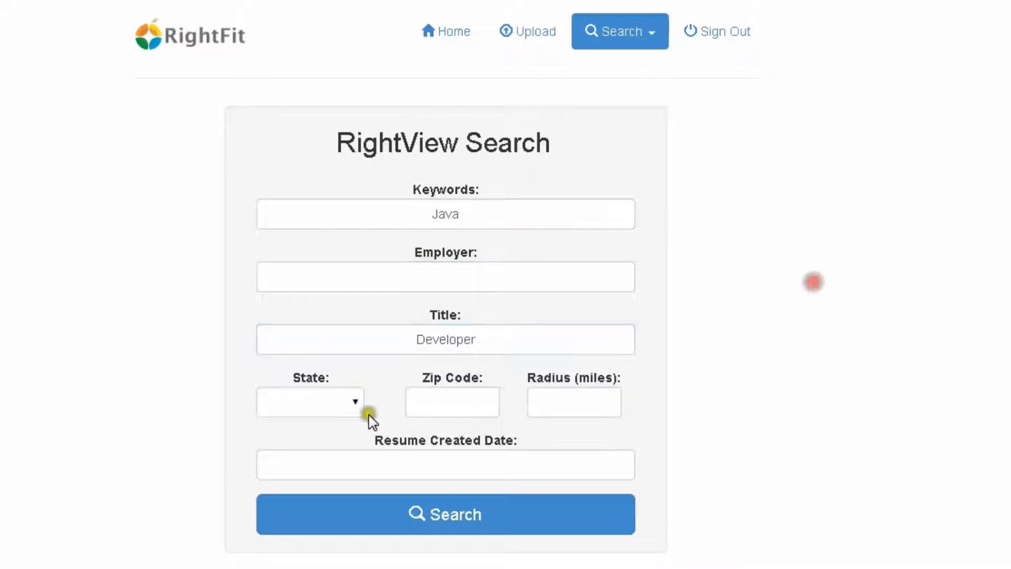
Set the search state to Washington after first picking California.
{"action": "left_click", "coordinate": [310, 401]}
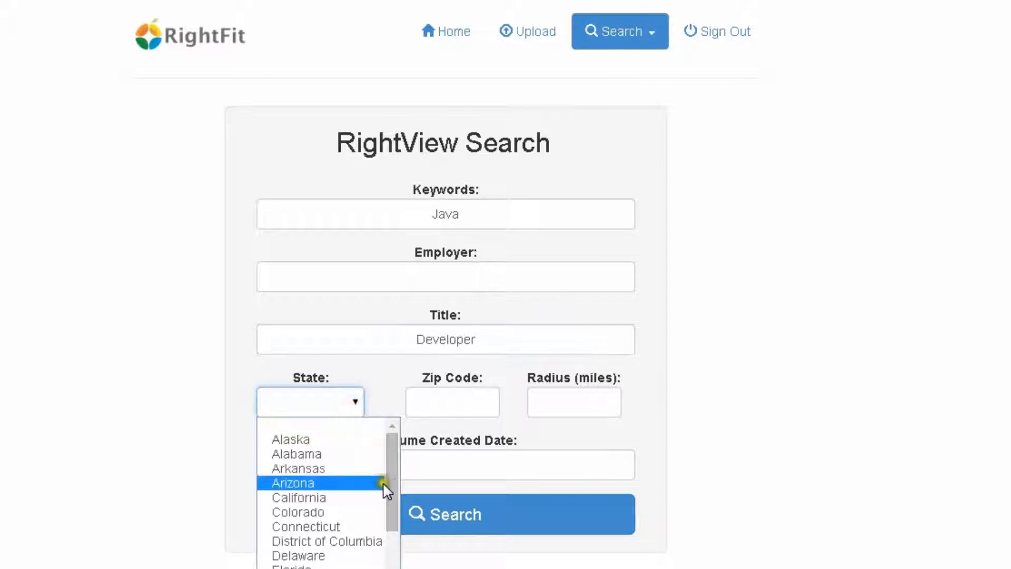
{"action": "left_click", "coordinate": [298, 497]}
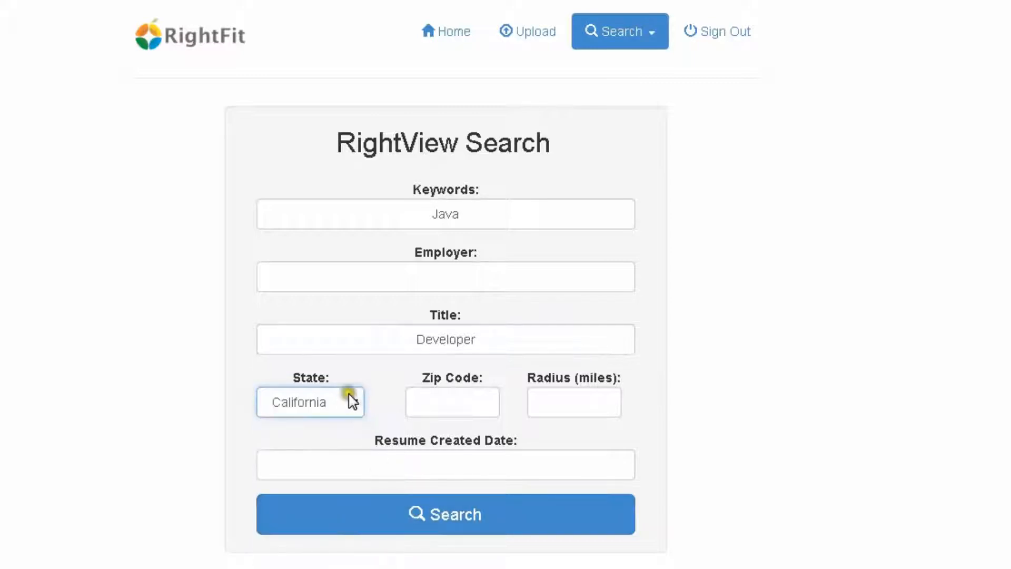
{"action": "left_click", "coordinate": [310, 401]}
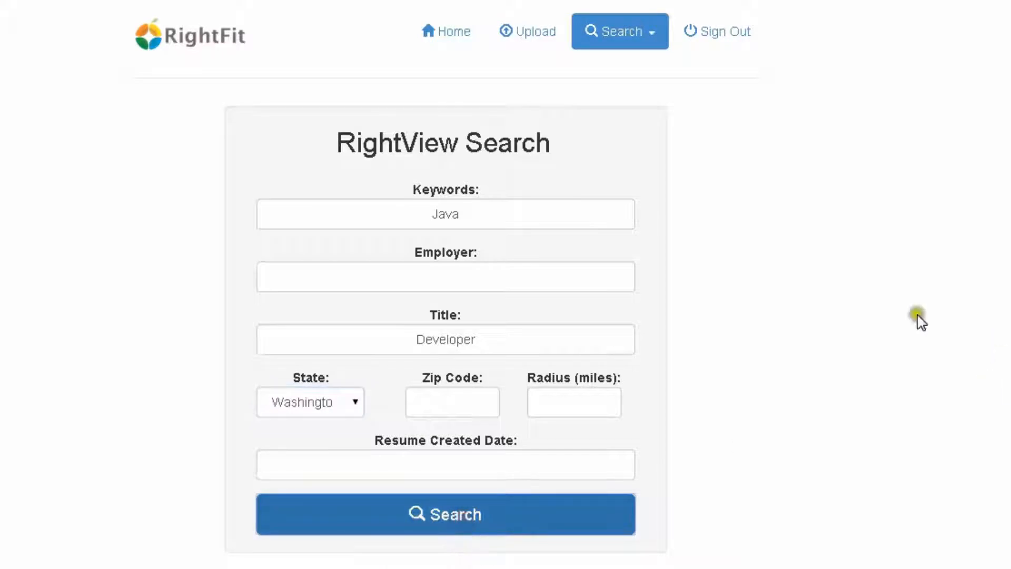
Run the search and filter the cluster map to the 5 JSON-cluster candidates.
{"action": "left_click", "coordinate": [445, 513]}
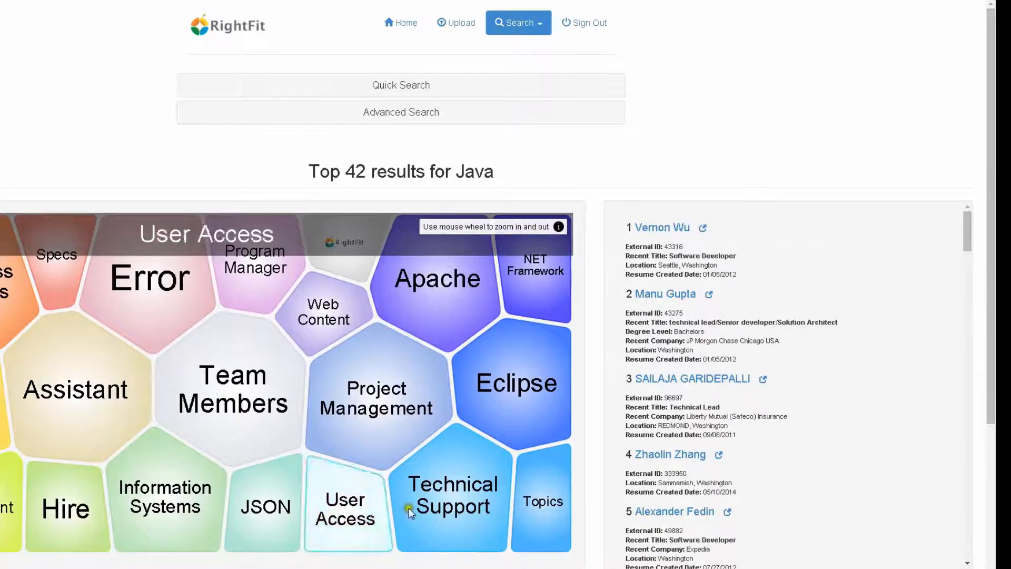
{"action": "left_click", "coordinate": [263, 506]}
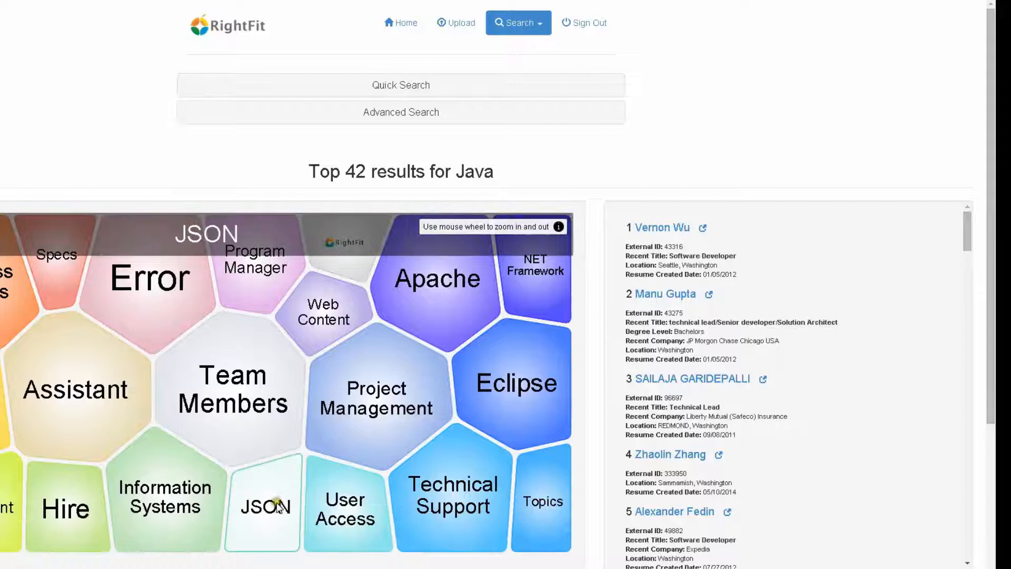
{"action": "left_click", "coordinate": [262, 504]}
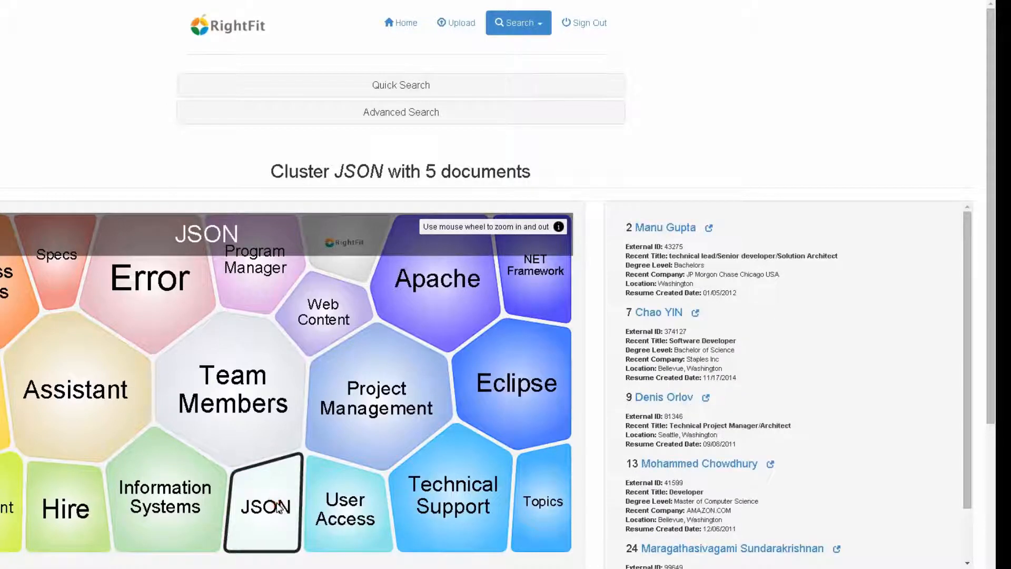
{"action": "left_click", "coordinate": [263, 504]}
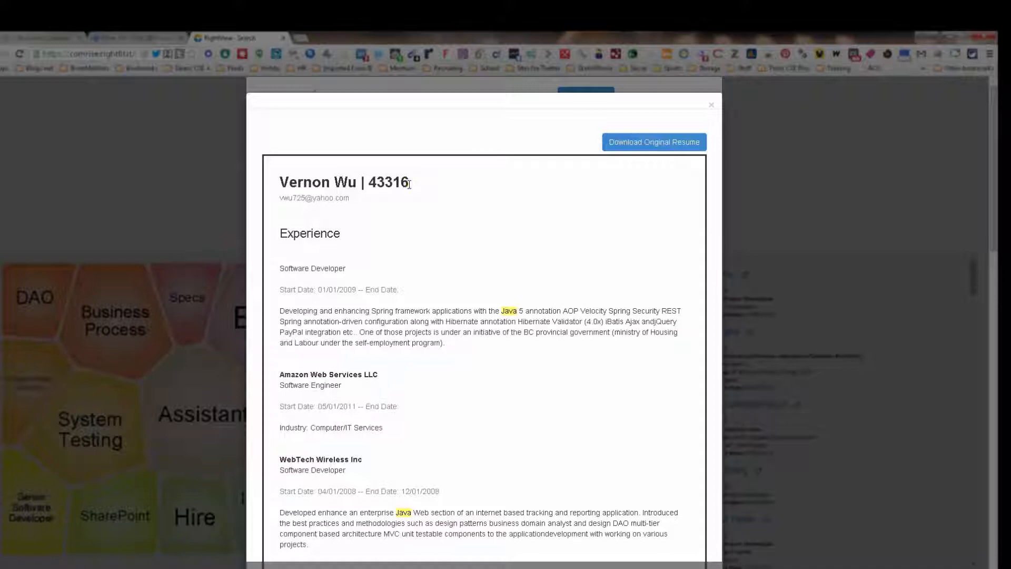
{"action": "mouse_move", "coordinate": [360, 200]}
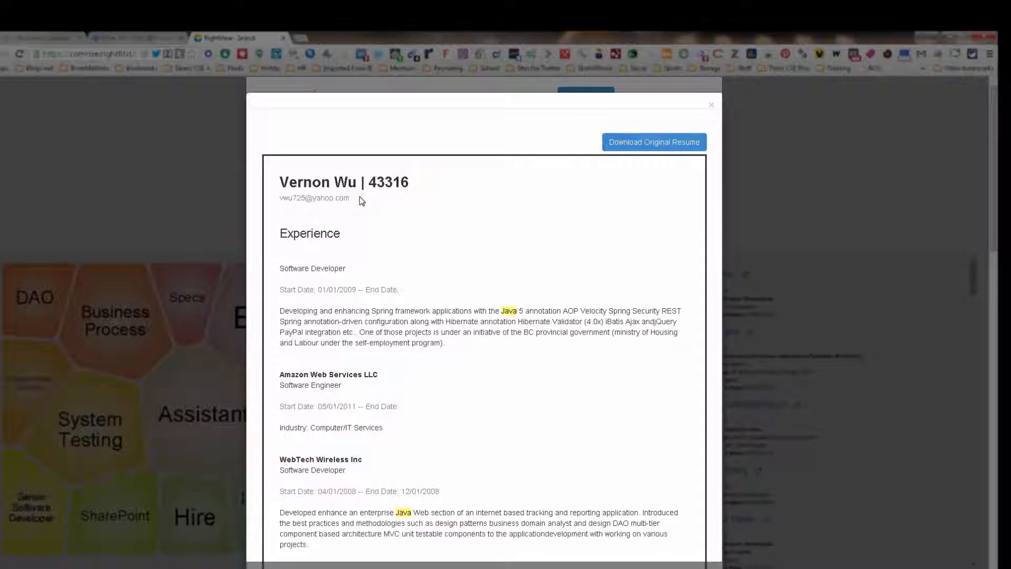
Close the top candidate's resume popup, returning to the 42 Java results.
{"action": "left_click", "coordinate": [711, 104]}
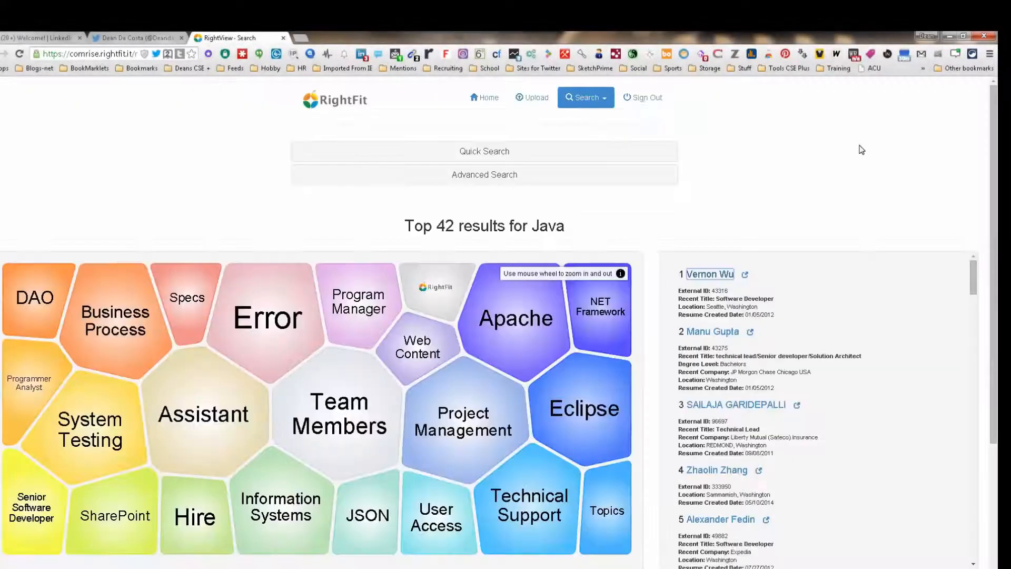